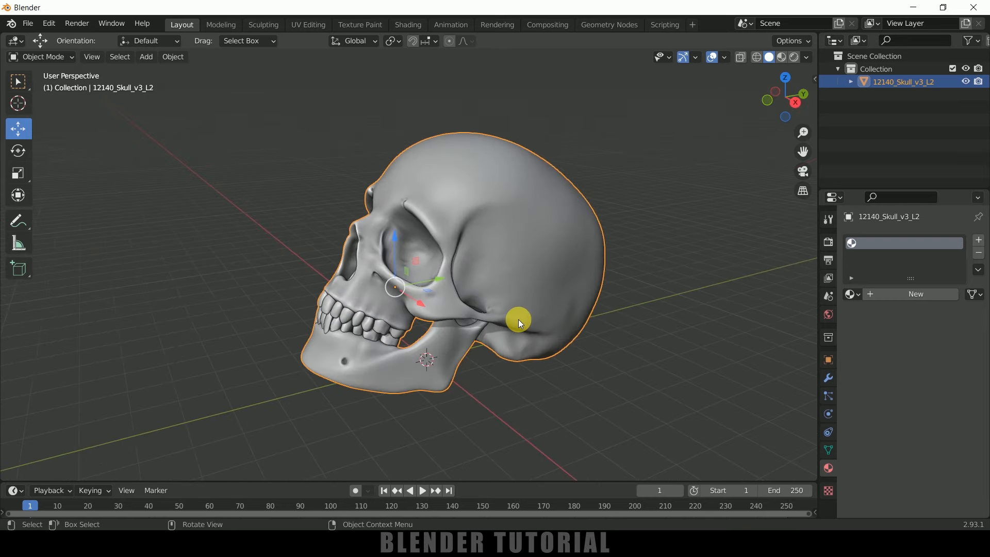
mouse_move(168, 175)
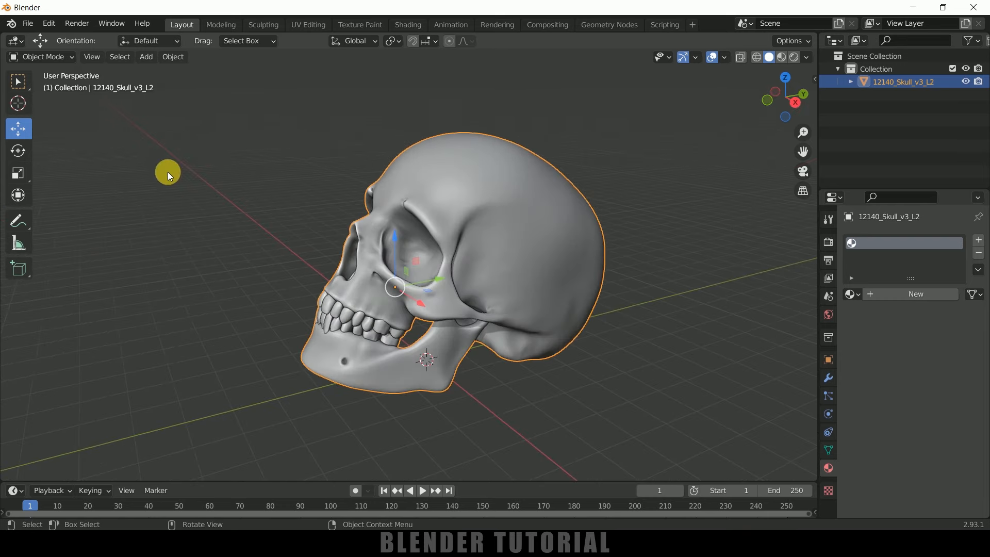
Enter Edit Mode on the skull mesh with the whole mesh selected.
key("Tab")
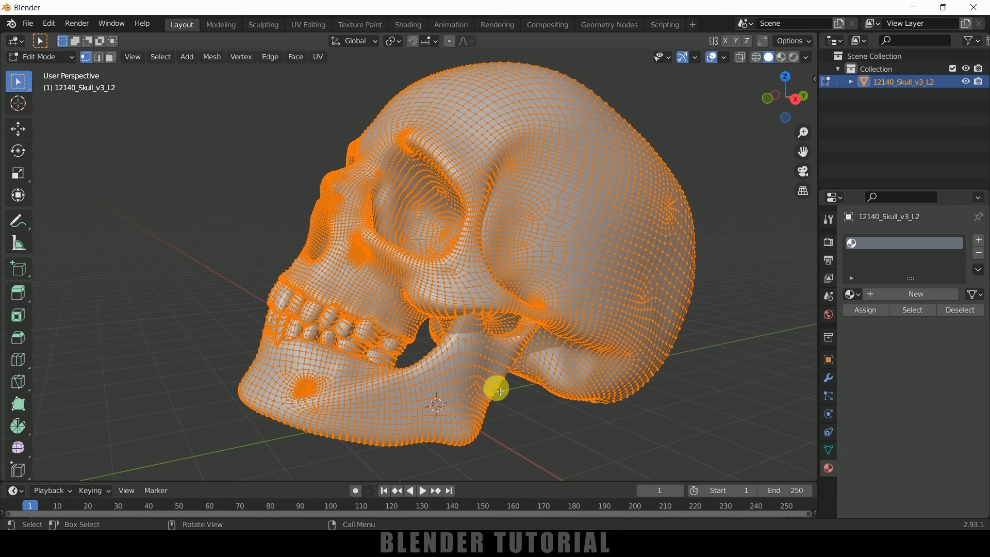
mouse_move(101, 80)
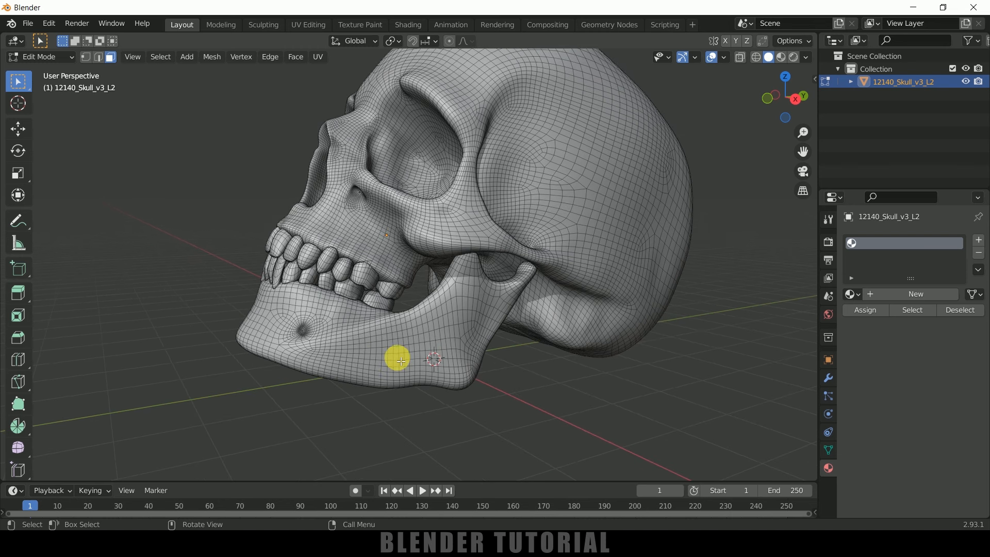
mouse_move(389, 355)
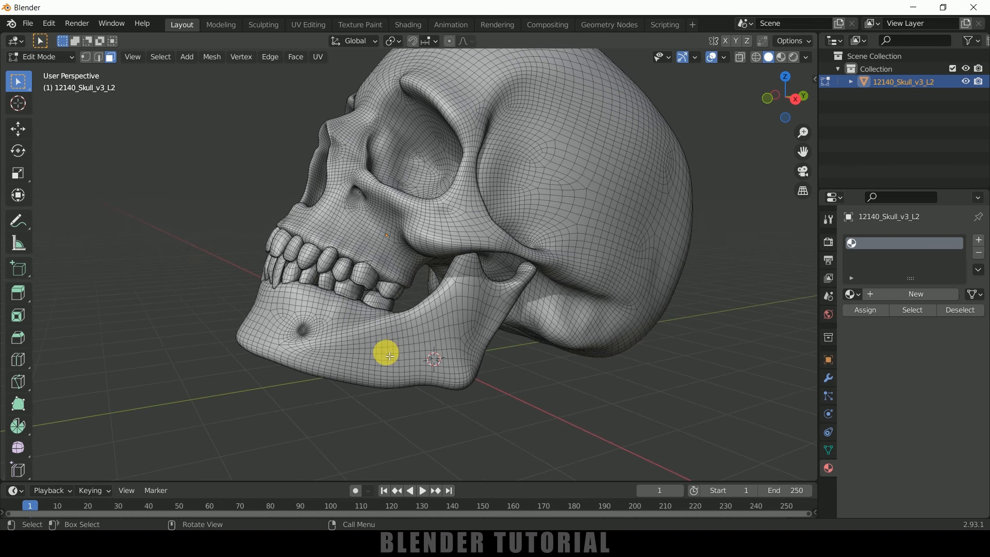
Select all linked geometry of the lower jaw and its teeth with Ctrl+L.
key("ctrl+l")
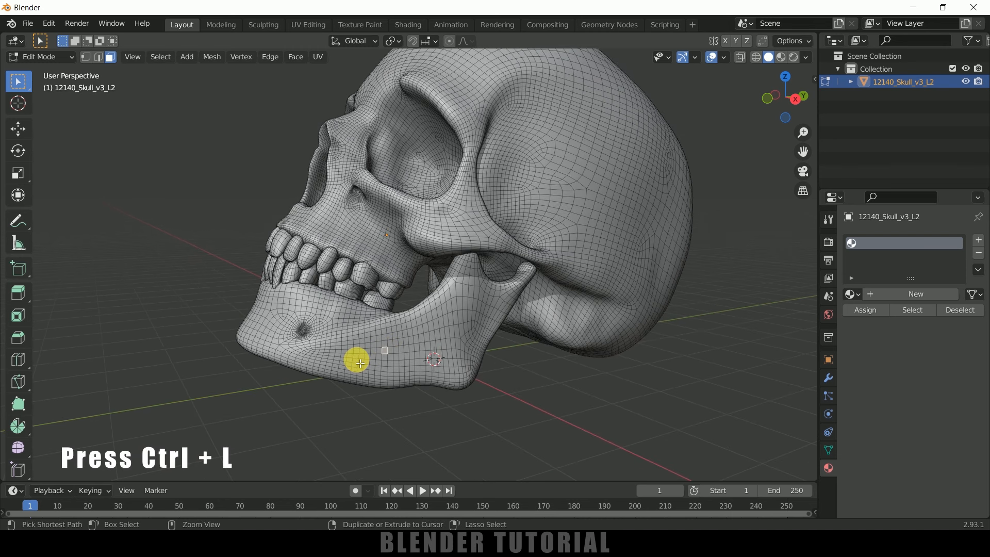
key("ctrl+l")
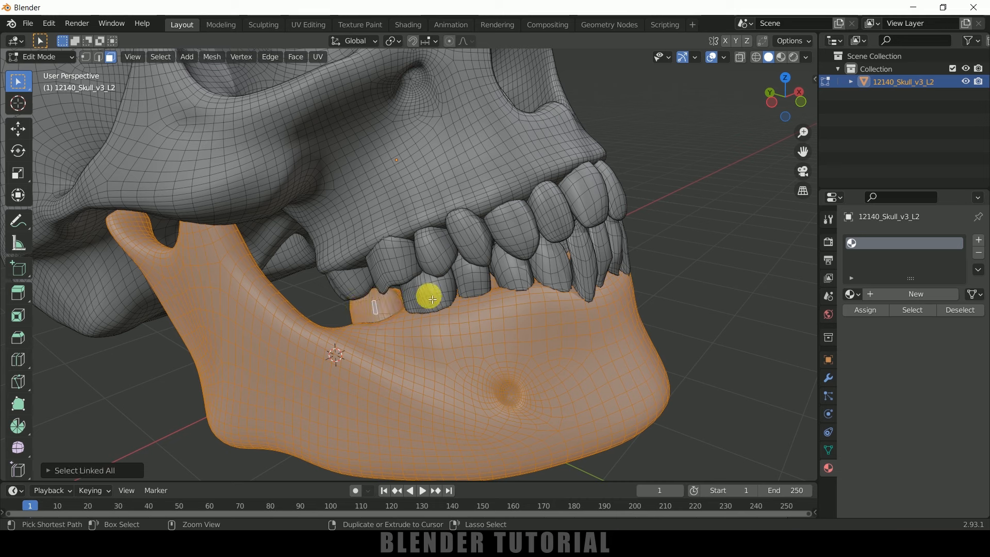
mouse_move(428, 296)
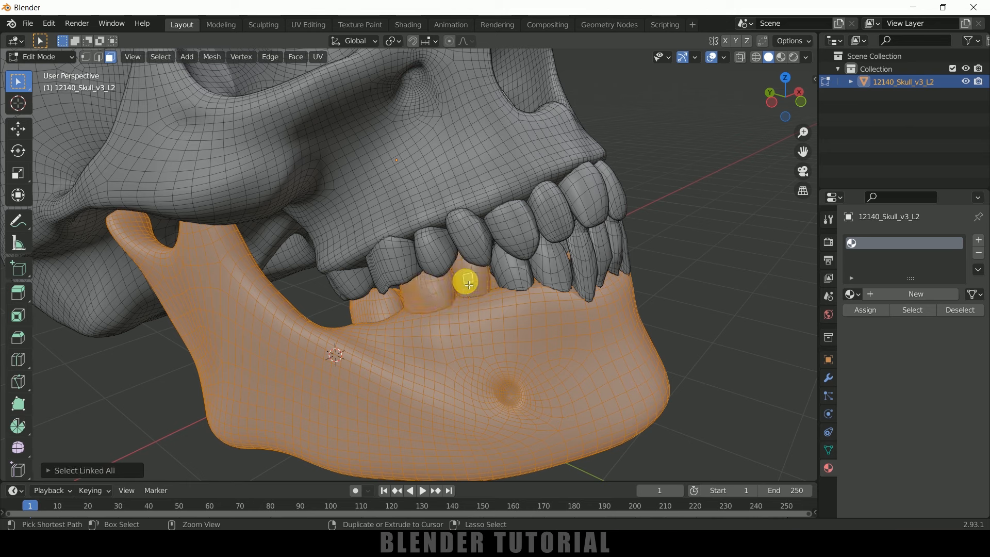
mouse_move(509, 287)
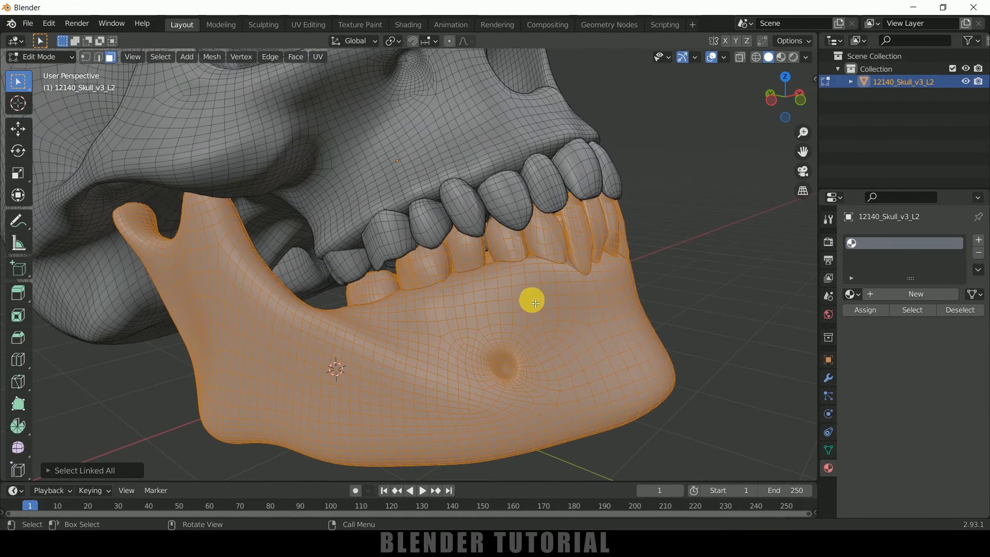
mouse_move(629, 289)
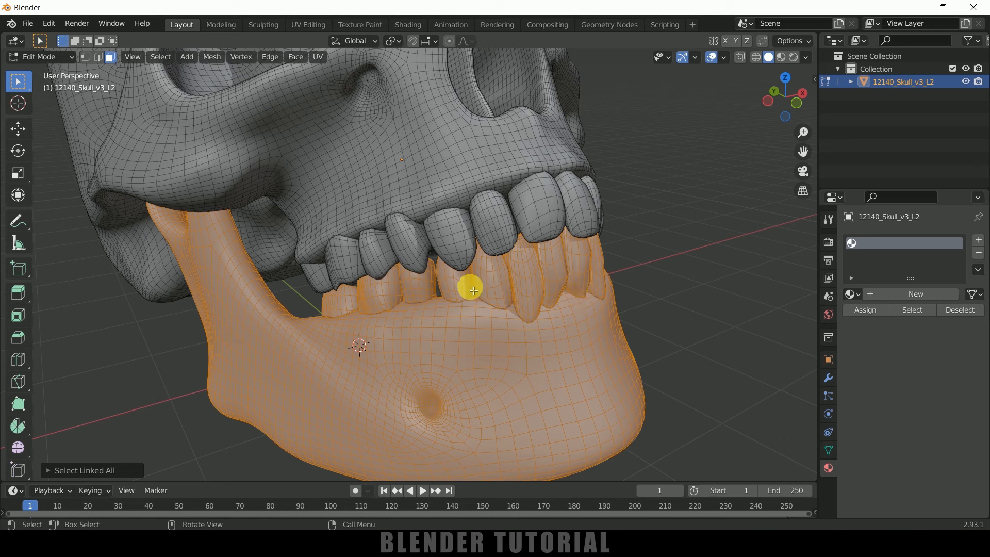
mouse_move(551, 277)
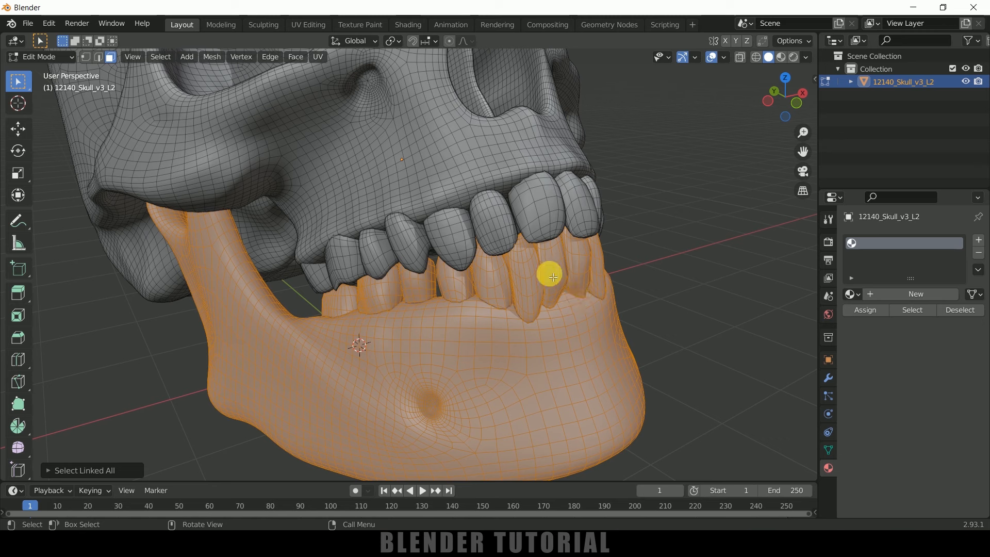
Separate the selected jaw and teeth into a new object via Separate > Selection.
key("p")
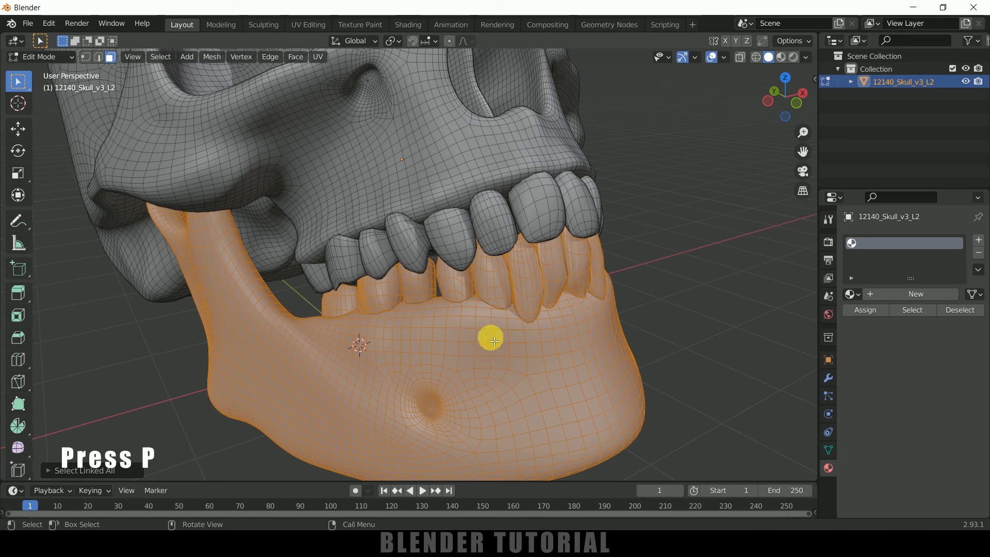
key("p")
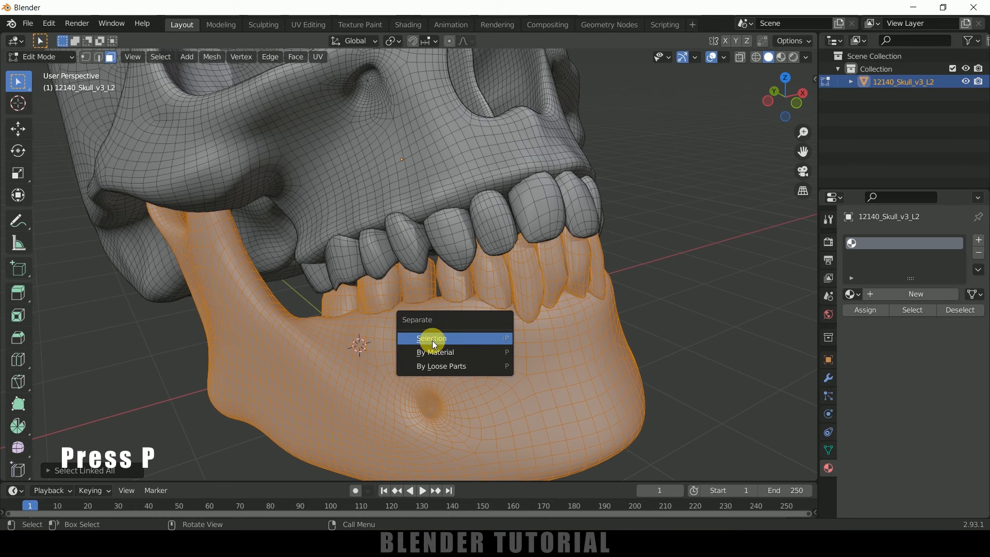
left_click(431, 338)
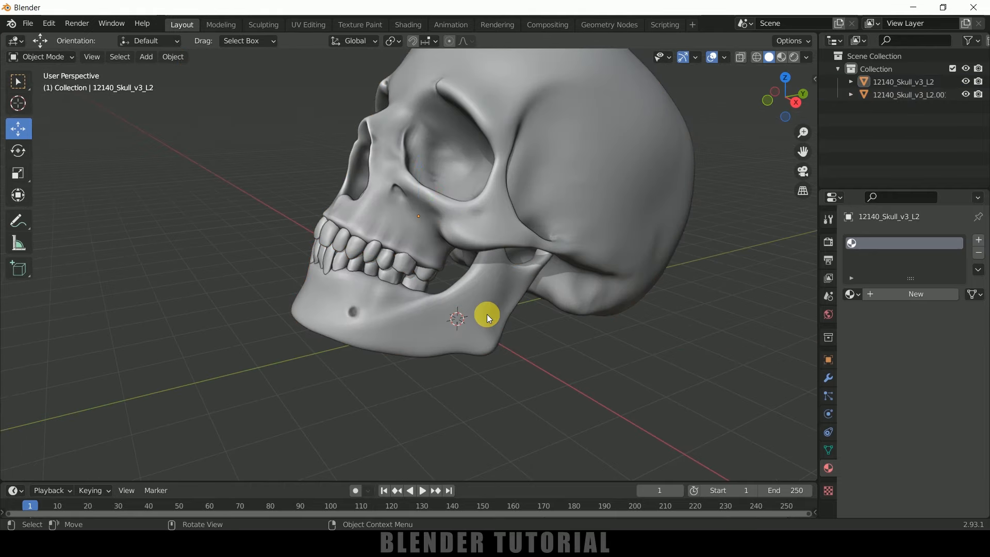
Select the separated jaw object so its first keyframe can be recorded.
left_click(426, 316)
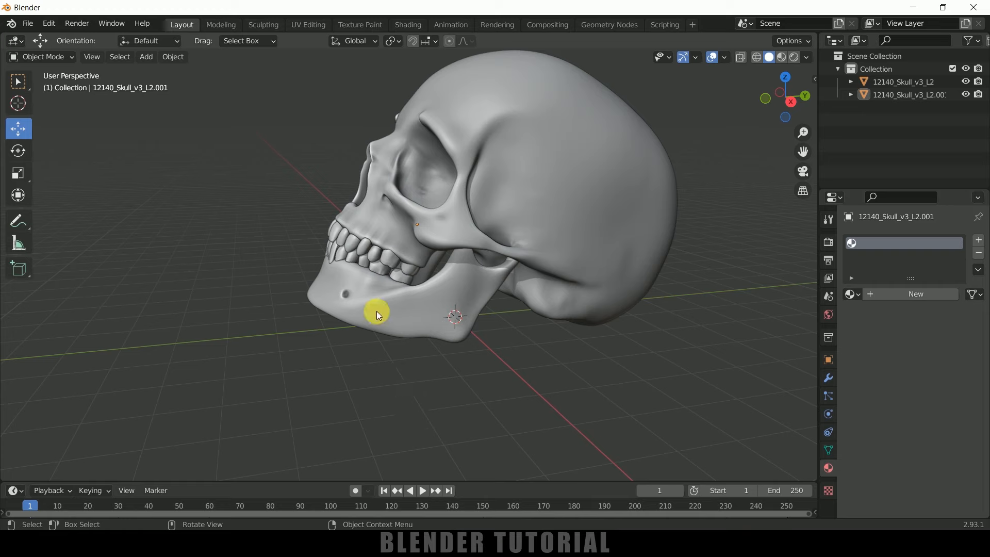
left_click(377, 314)
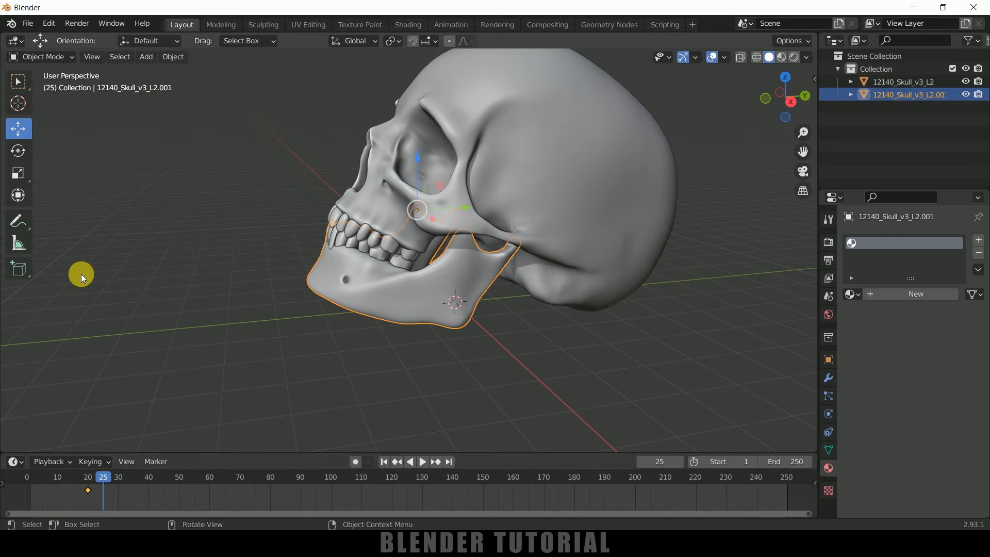
Rotate the jaw open, keyframe its rotation at frame 25, then close it near frame 30 and start playback.
left_click(17, 151)
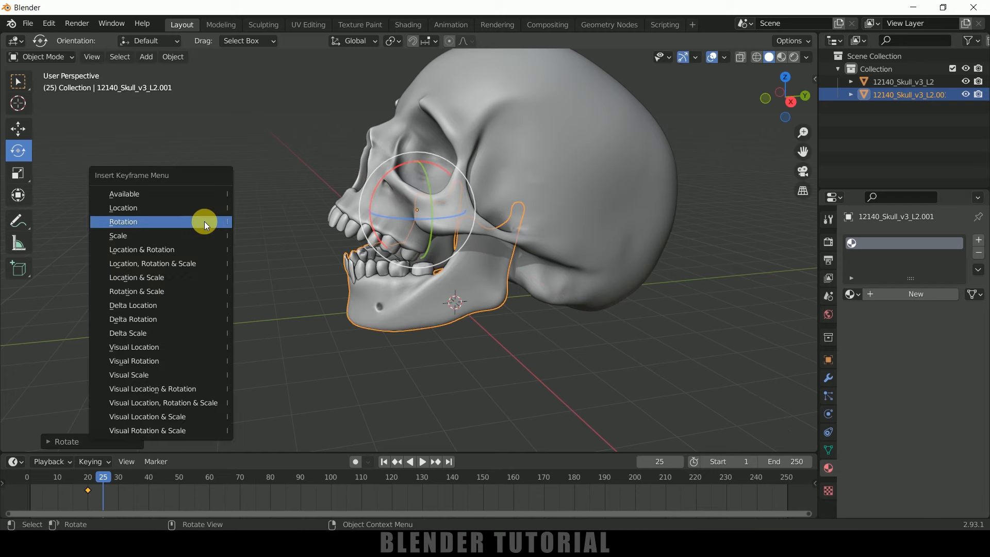
left_click(123, 222)
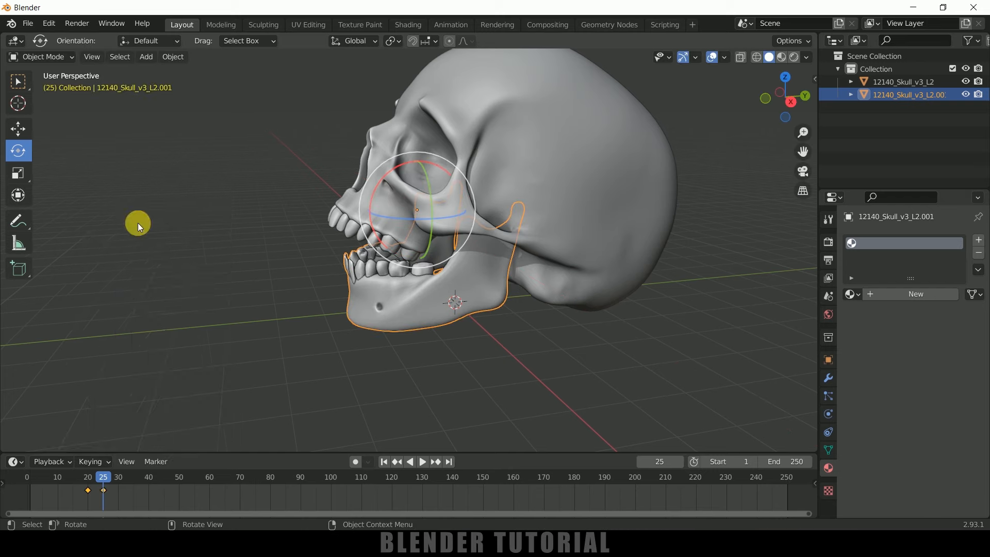
left_click(420, 462)
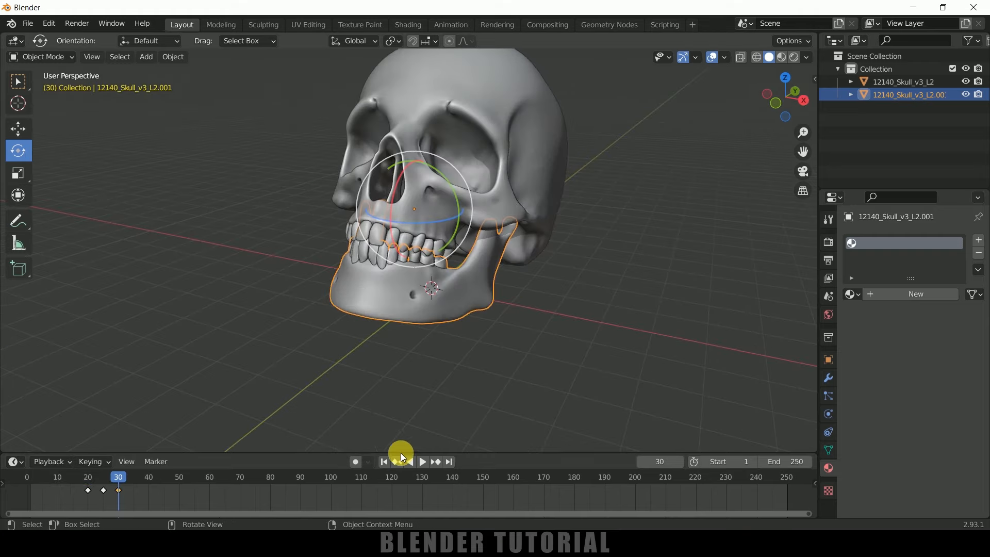
left_click(421, 462)
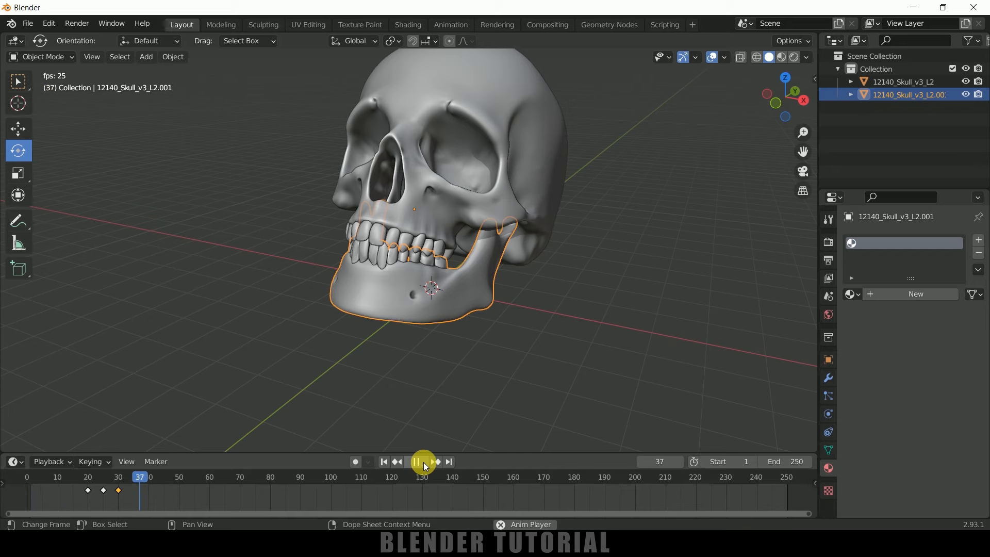
Stop playback, jump back to frame 1 and replay the jaw opening and closing.
left_click(415, 461)
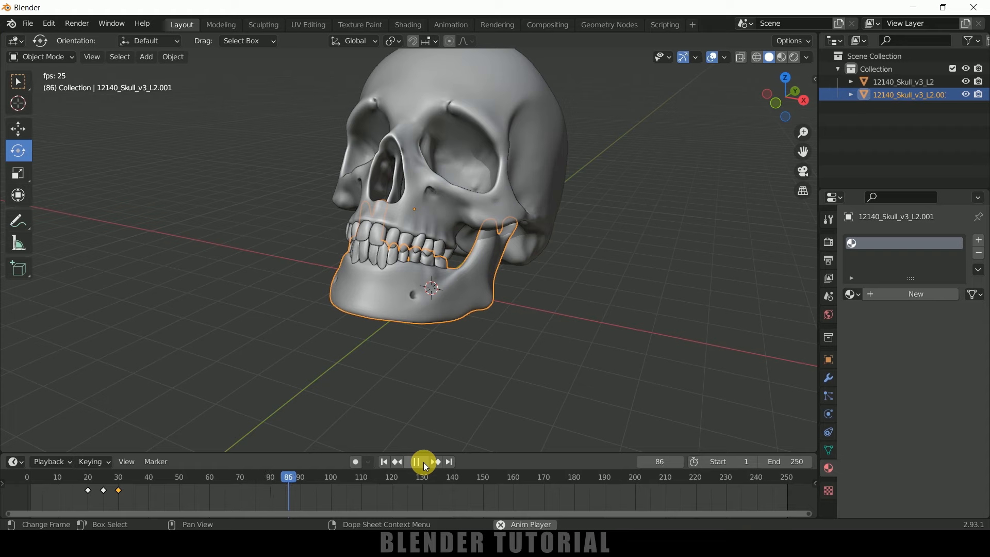
left_click(416, 460)
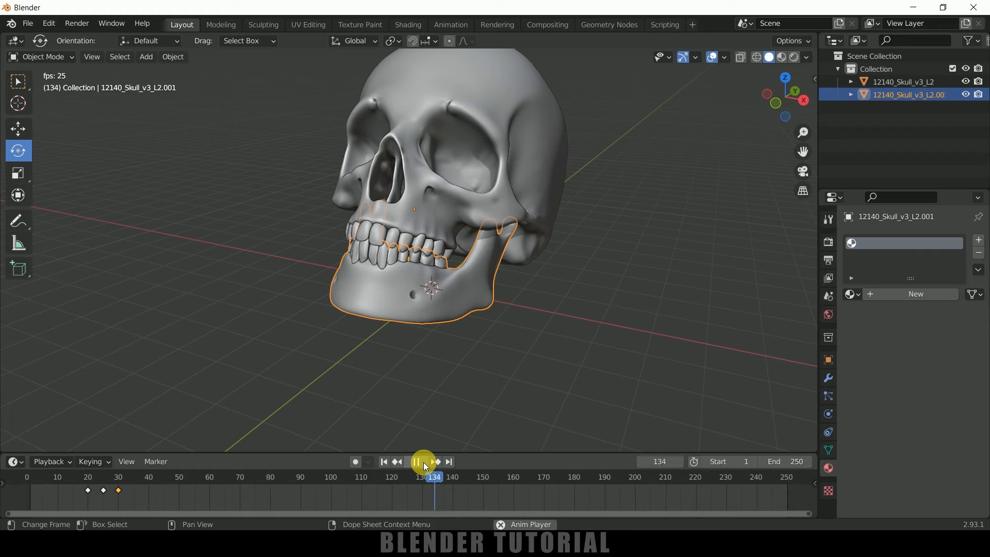
left_click(416, 462)
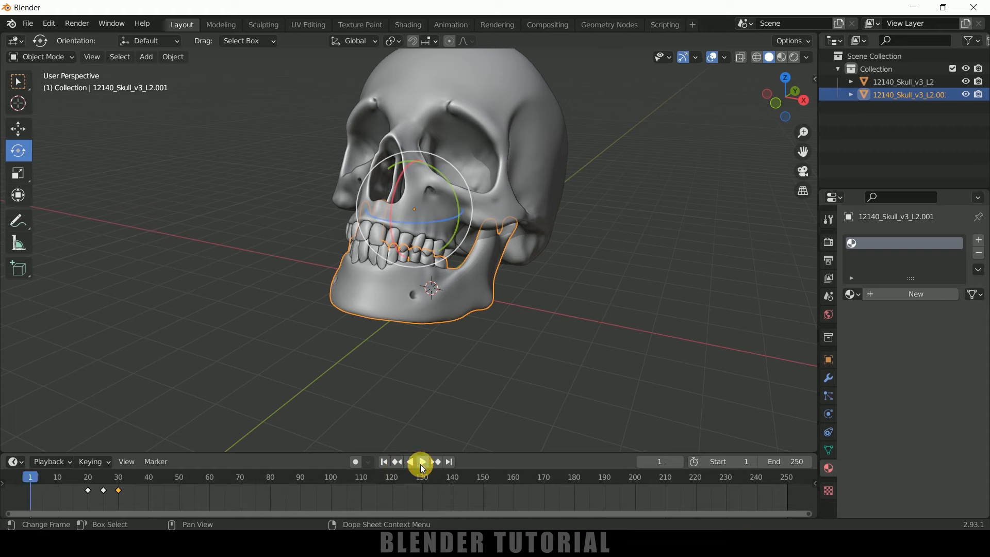
left_click(420, 462)
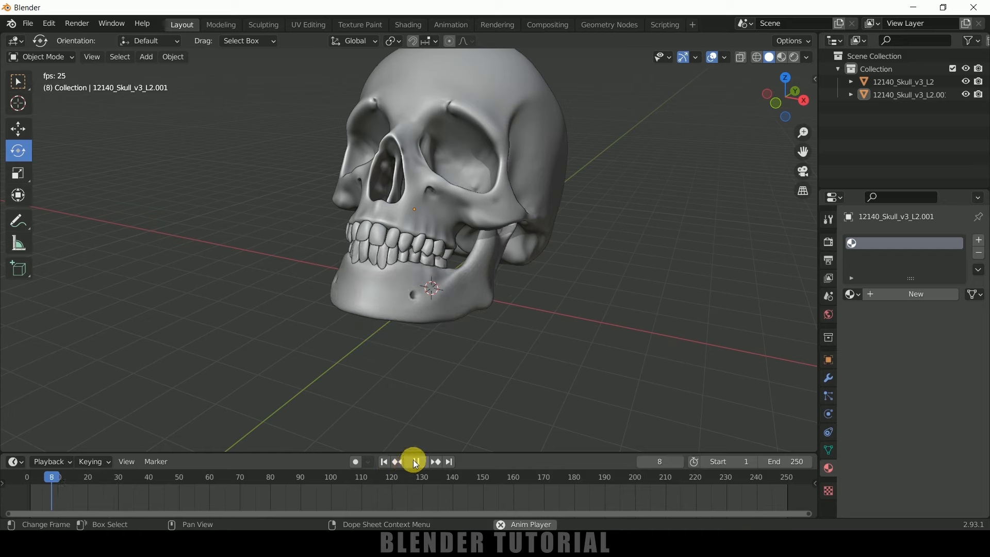
left_click(415, 462)
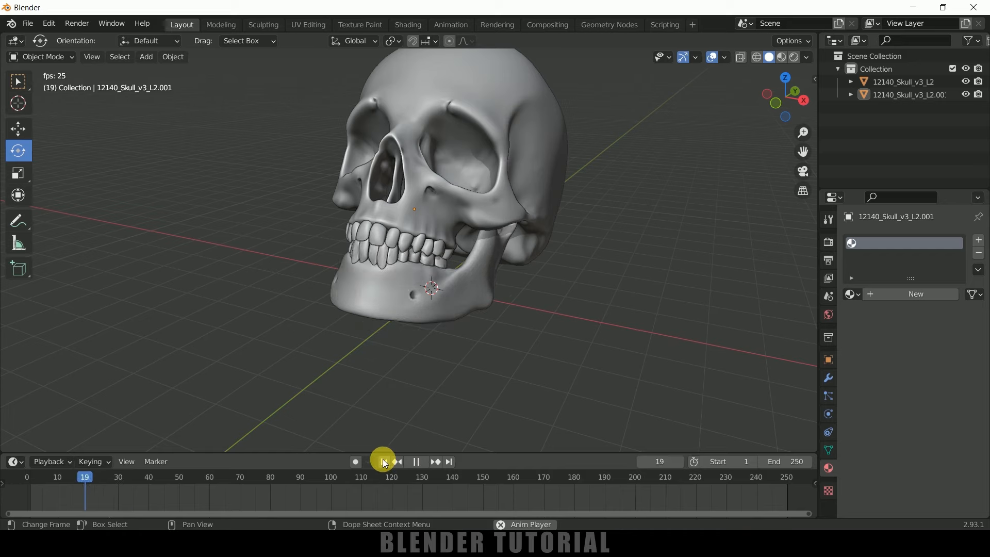